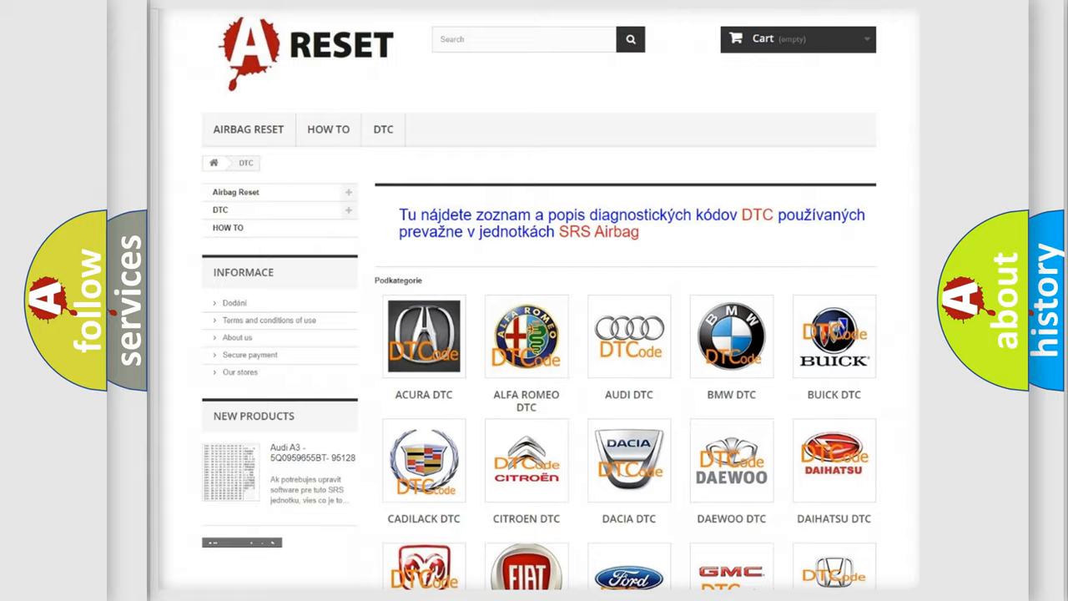
scroll(down, 3)
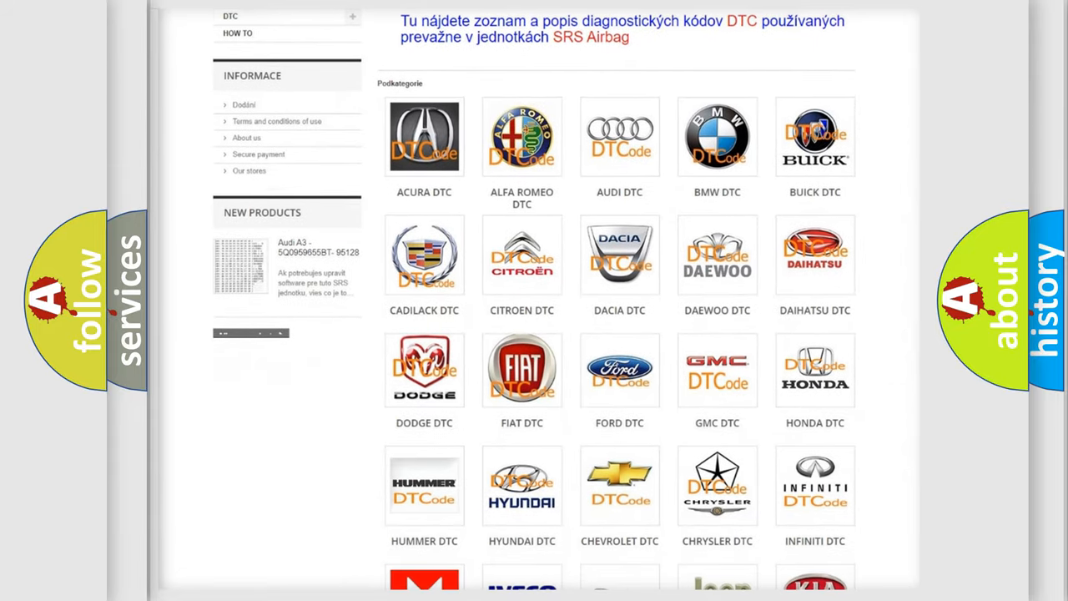